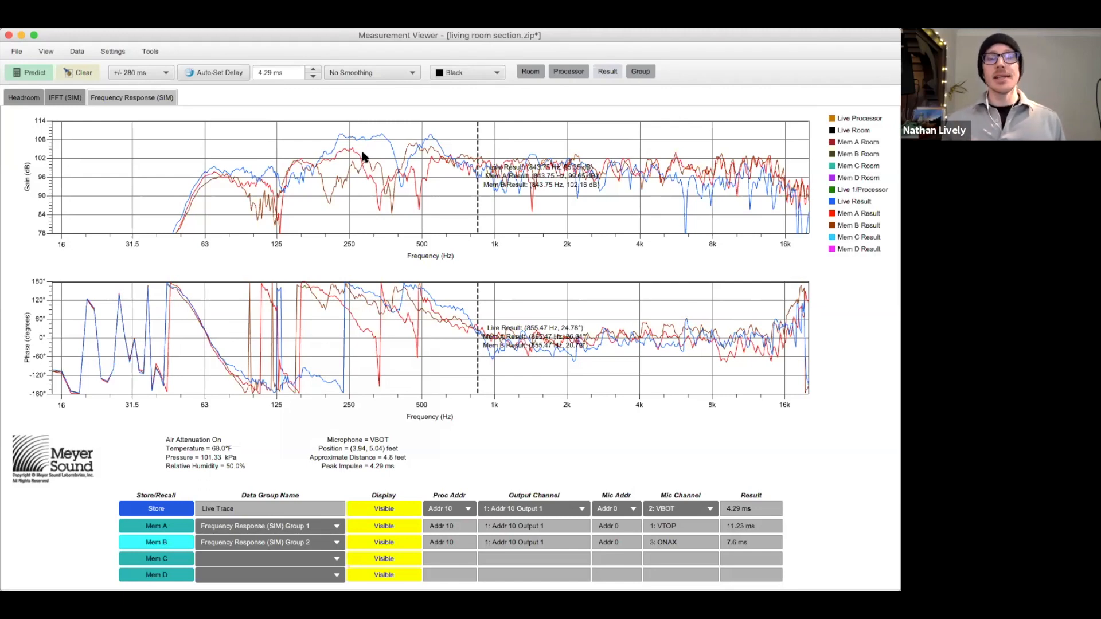
{"action": "mouse_move", "coordinate": [448, 169]}
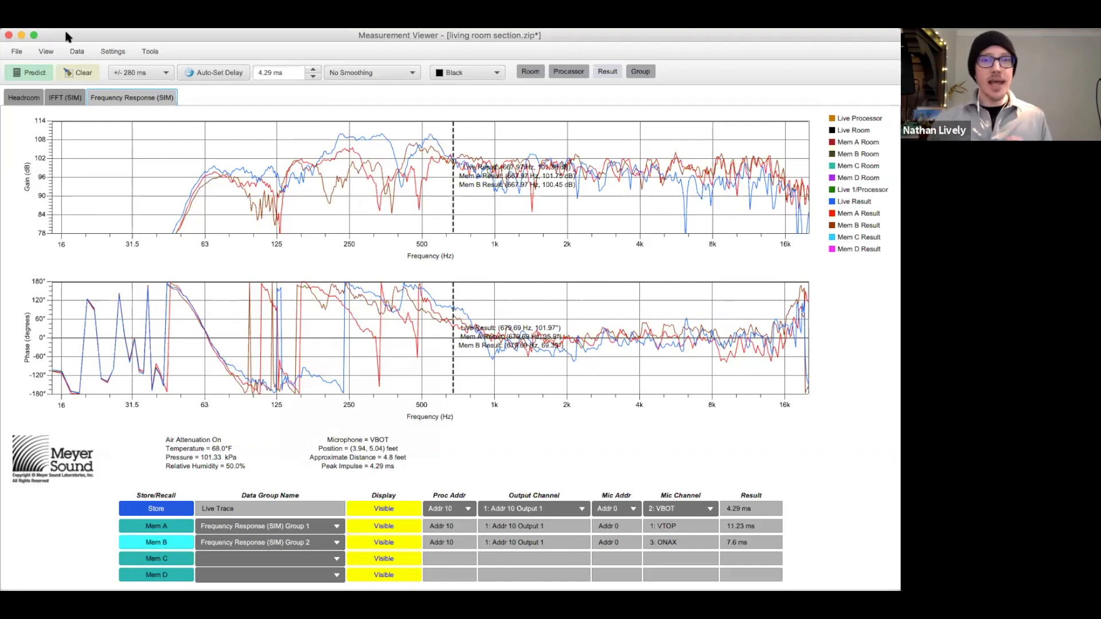
Leave the MAPP XP simulated response view and bring Smaart to the front
{"action": "left_click", "coordinate": [16, 50]}
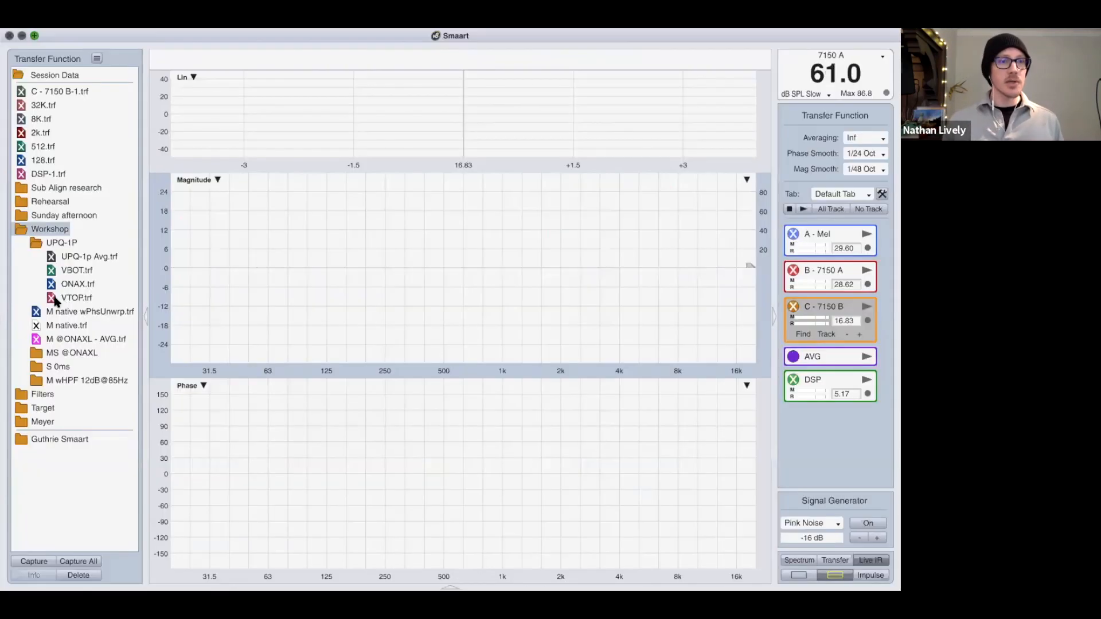
Show the UPQ-1P Avg, VBOT, ONAX and VTOP traces and expand the Target folder
{"action": "left_click", "coordinate": [75, 270]}
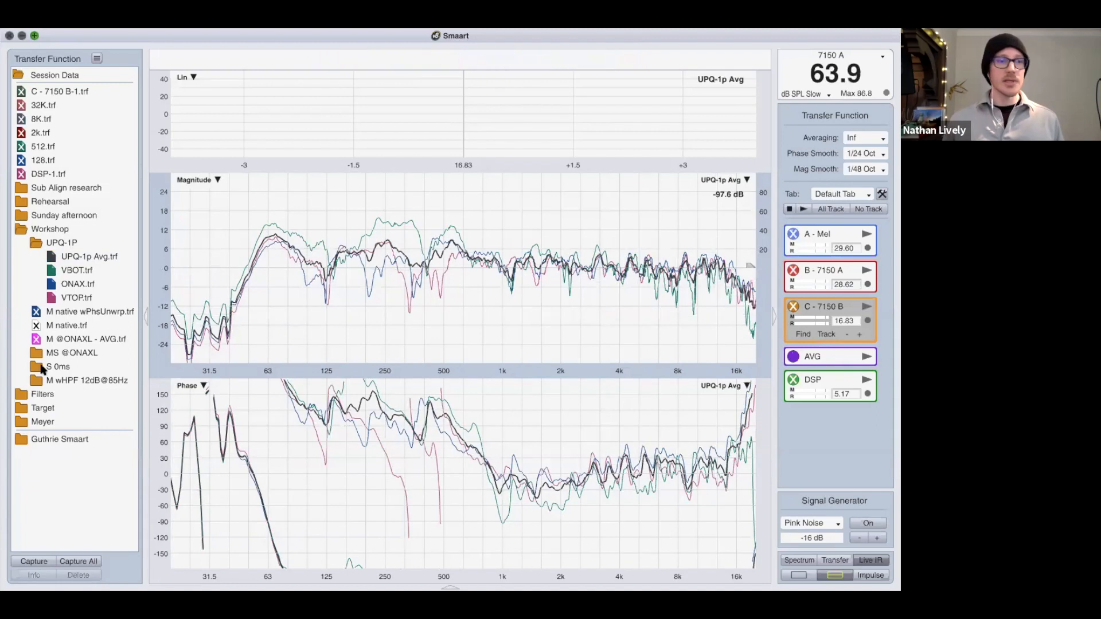
{"action": "left_click", "coordinate": [42, 407]}
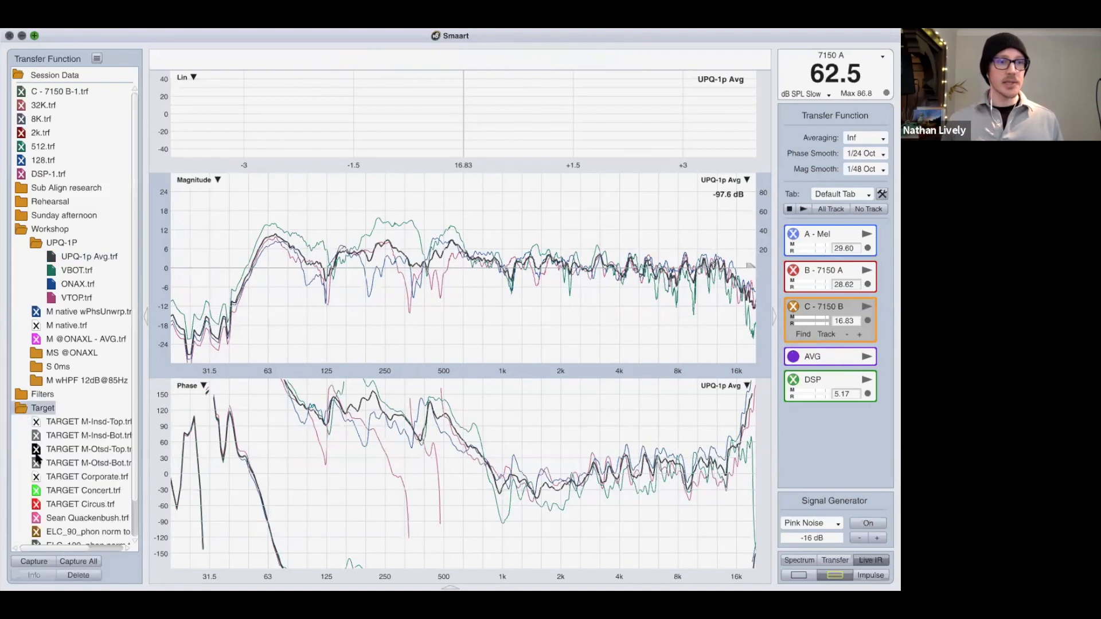
Overlay a TARGET curve on the A Start files and open the TF: DSP measurement settings
{"action": "left_click", "coordinate": [88, 462]}
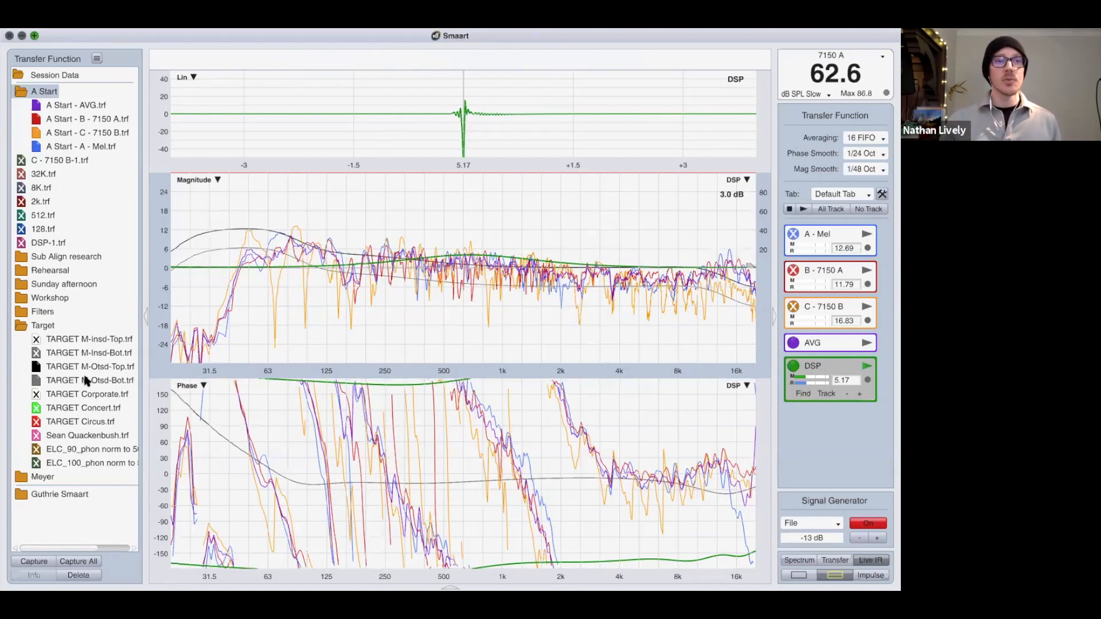
{"action": "right_click", "coordinate": [90, 380]}
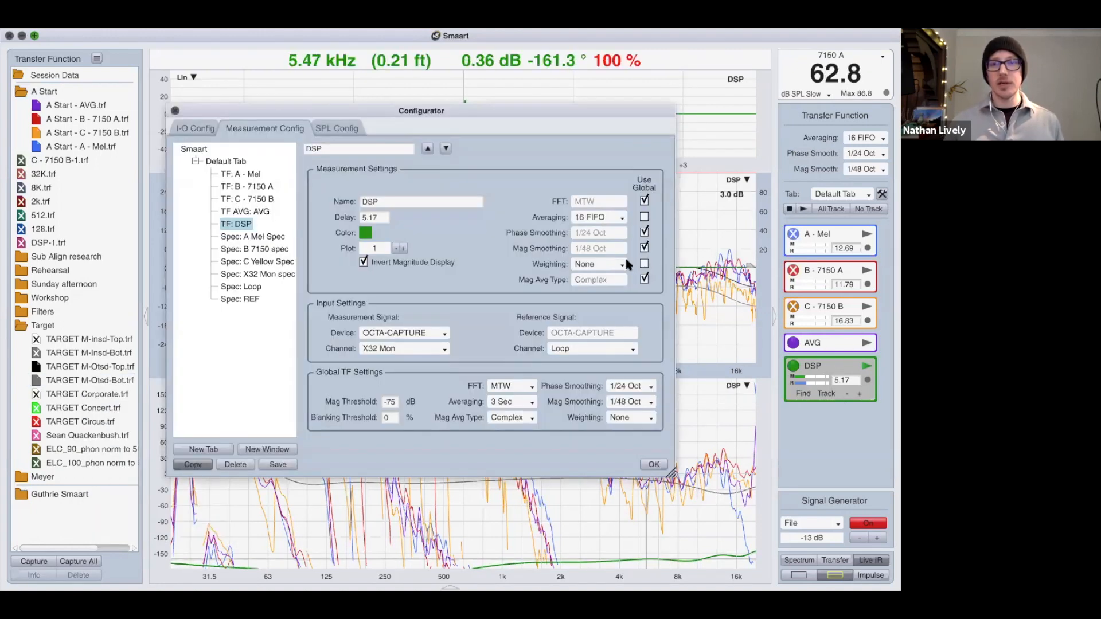
Confirm the Configurator with OK to close the DSP measurement settings
{"action": "left_click", "coordinate": [620, 279]}
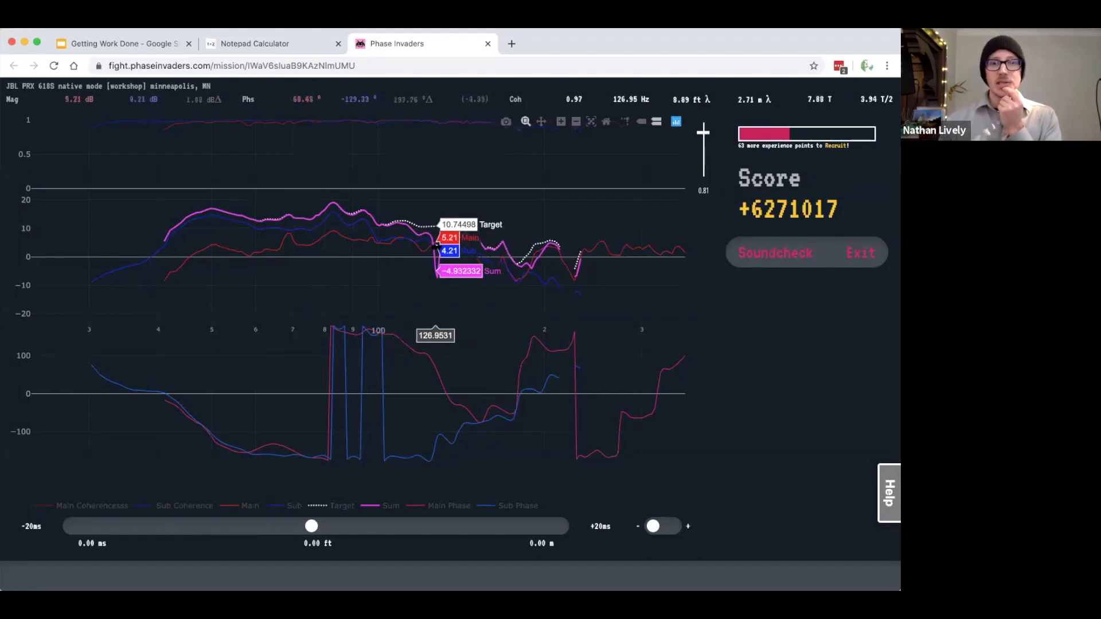
Drag the sub delay from 0 ms to 11.34 ms, raising the score to about 7.88 million
{"action": "left_click_drag", "start_coordinate": [311, 526], "coordinate": [447, 526]}
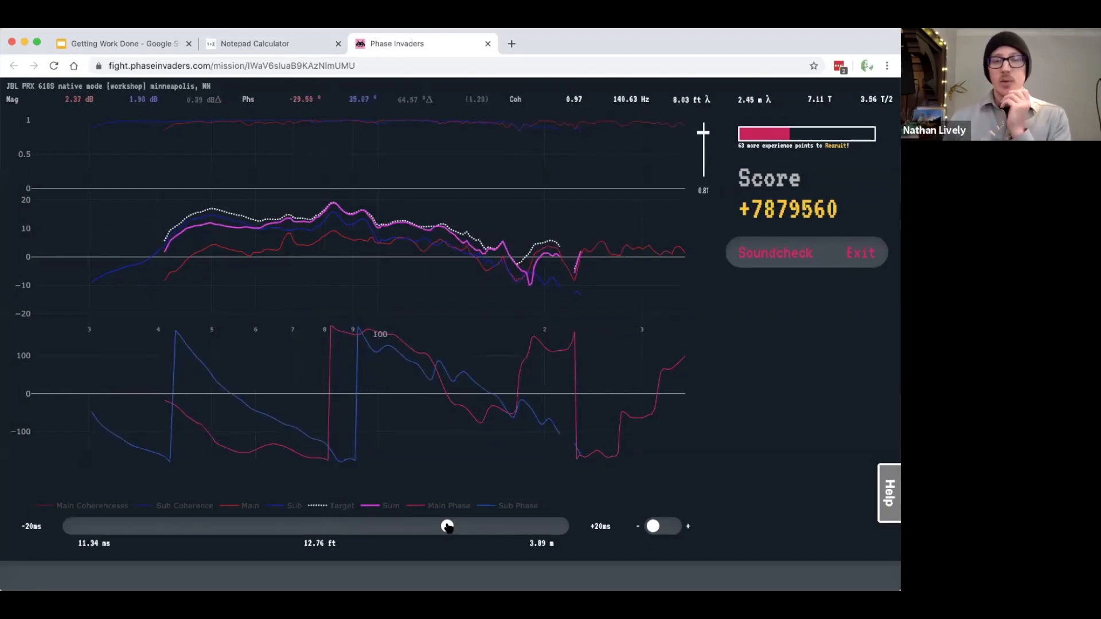